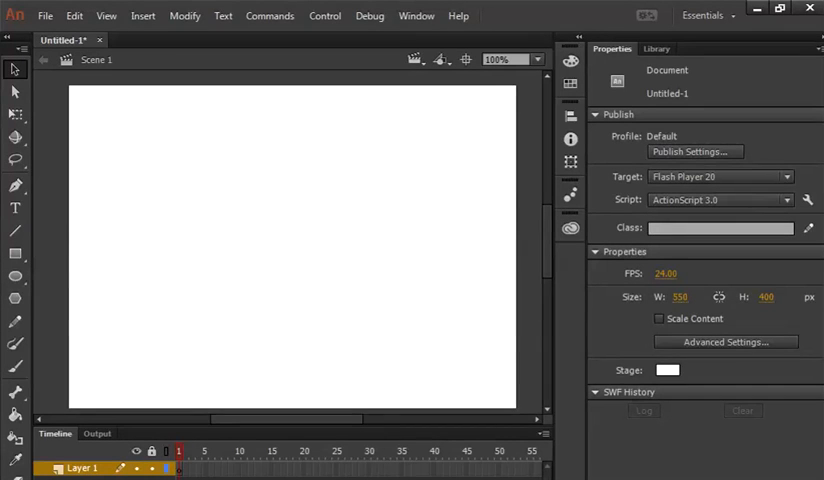
{"action": "mouse_move", "coordinate": [57, 85]}
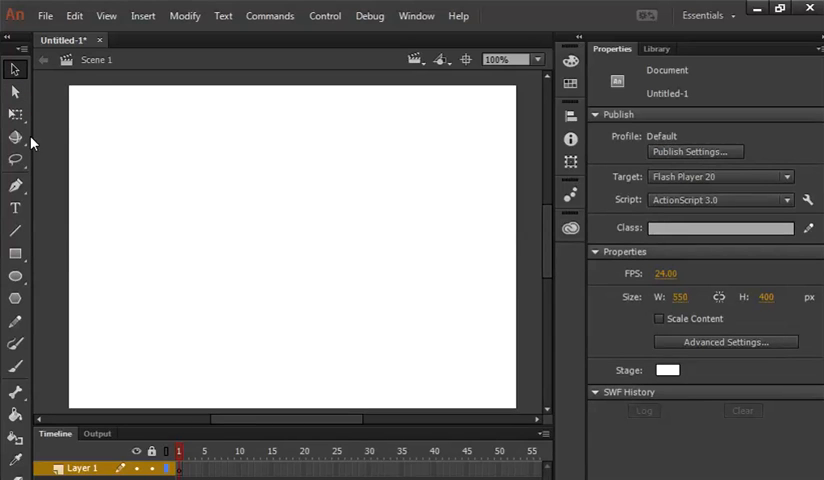
Draw a large red rectangle with a thin black outline on the stage's left side.
{"action": "left_click", "coordinate": [15, 254]}
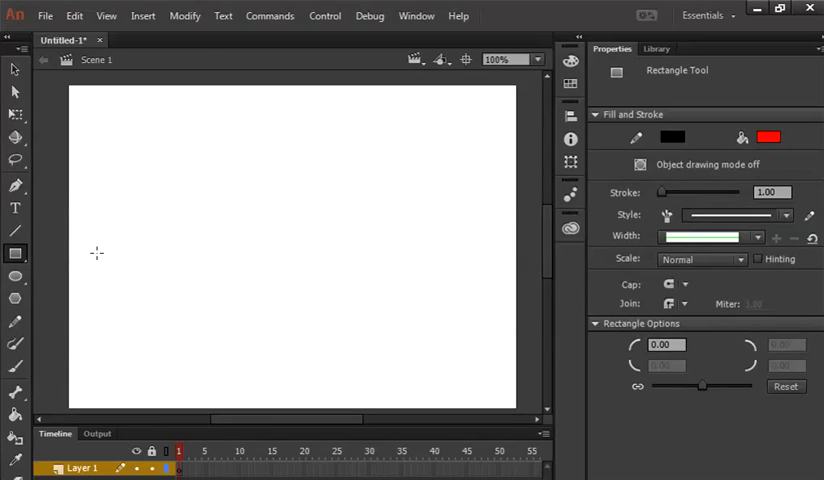
{"action": "left_click_drag", "start_coordinate": [110, 190], "coordinate": [255, 335]}
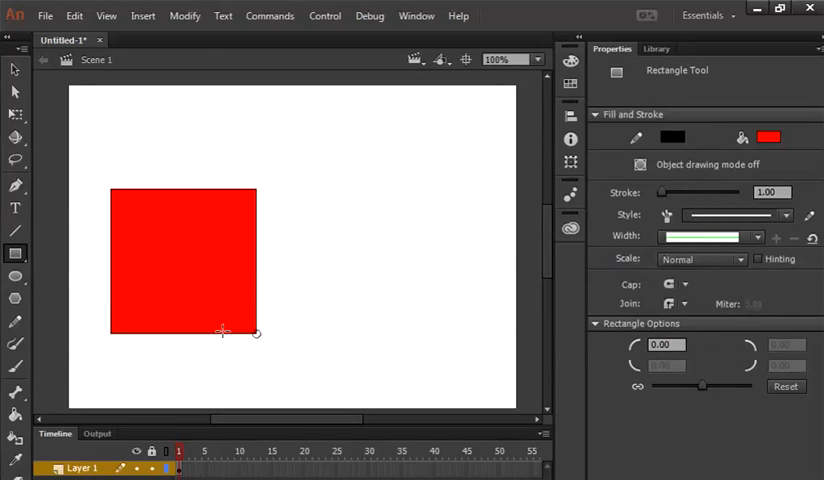
{"action": "left_click_drag", "start_coordinate": [255, 334], "coordinate": [391, 345]}
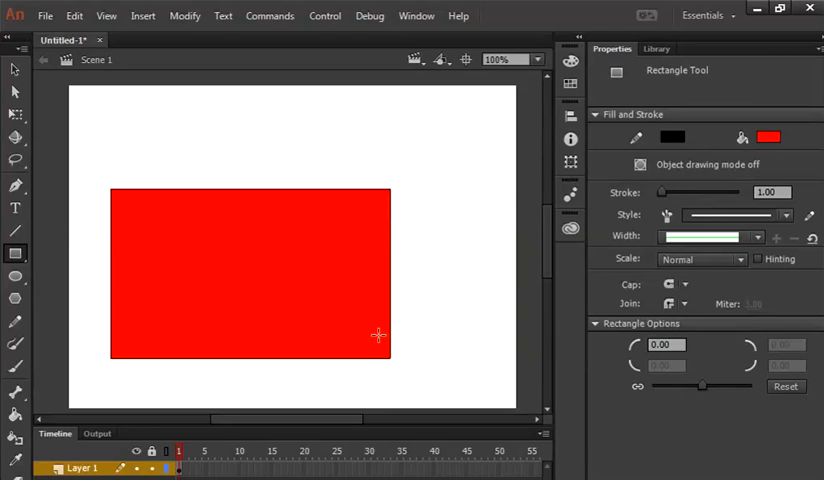
{"action": "mouse_move", "coordinate": [110, 270]}
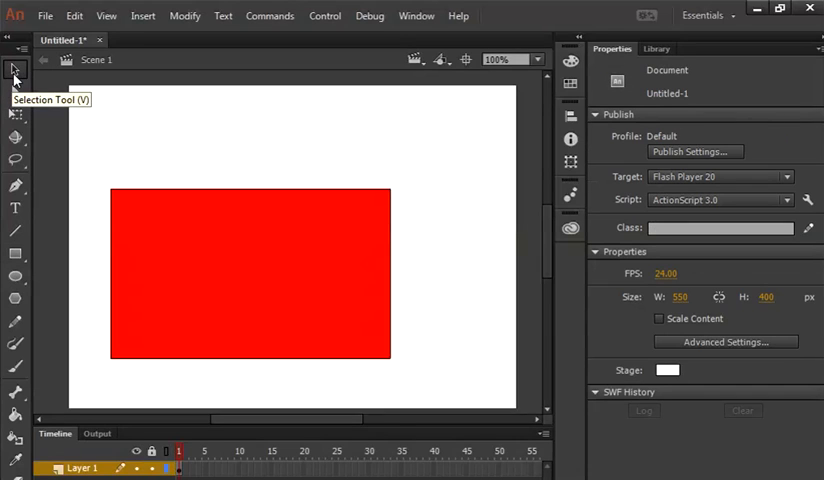
{"action": "mouse_move", "coordinate": [15, 90]}
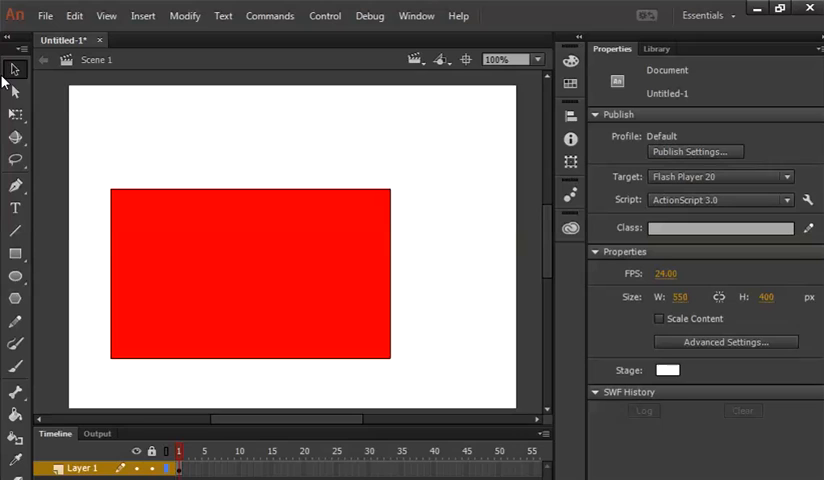
{"action": "mouse_move", "coordinate": [15, 70]}
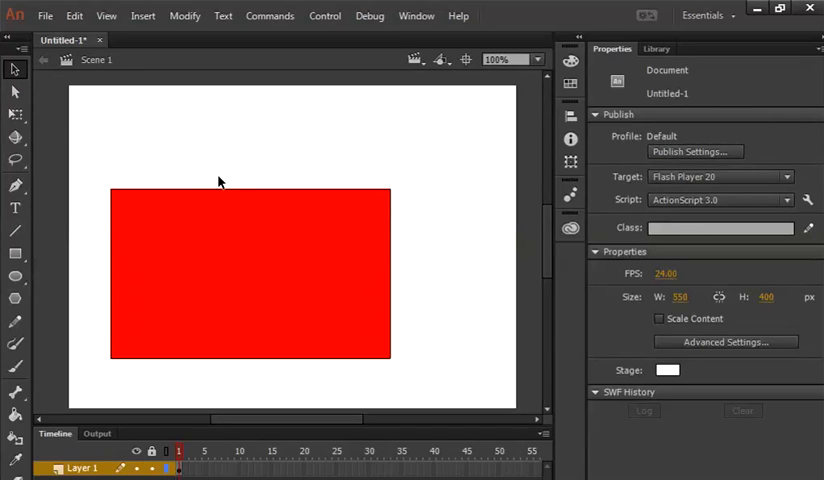
{"action": "mouse_move", "coordinate": [155, 218]}
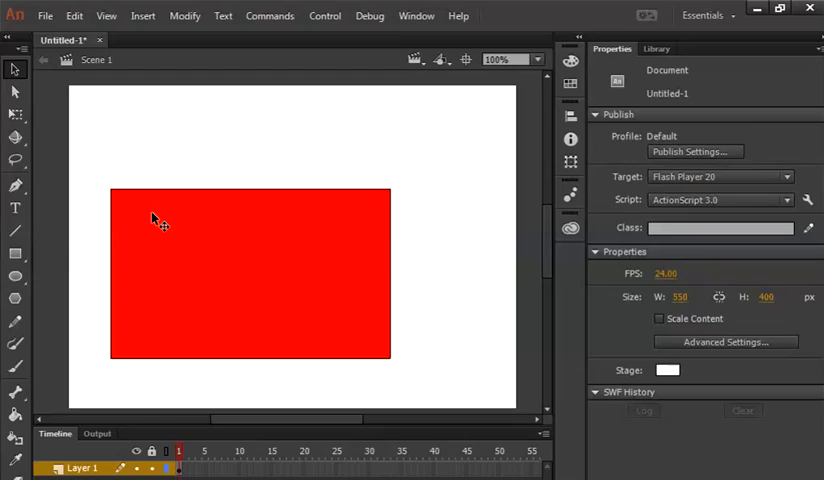
{"action": "mouse_move", "coordinate": [16, 137]}
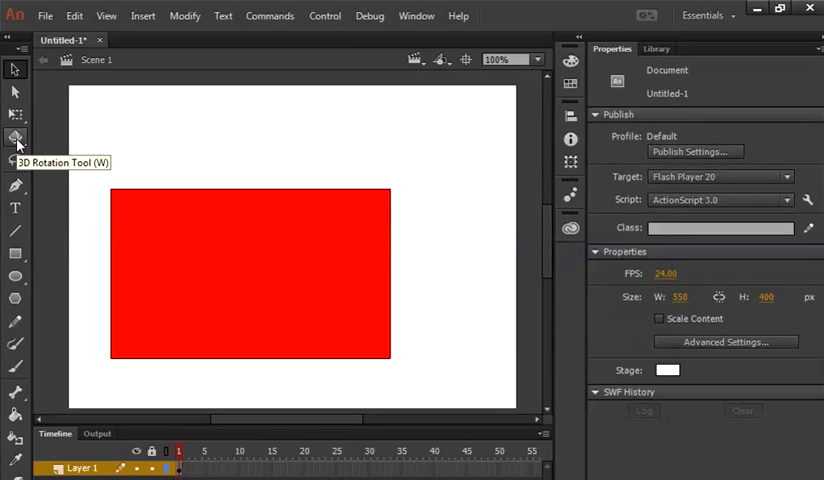
{"action": "mouse_move", "coordinate": [16, 254]}
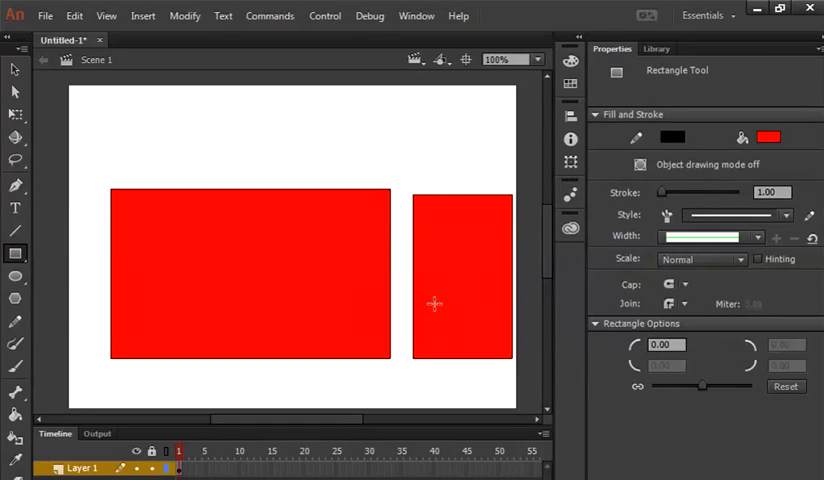
{"action": "mouse_move", "coordinate": [37, 149]}
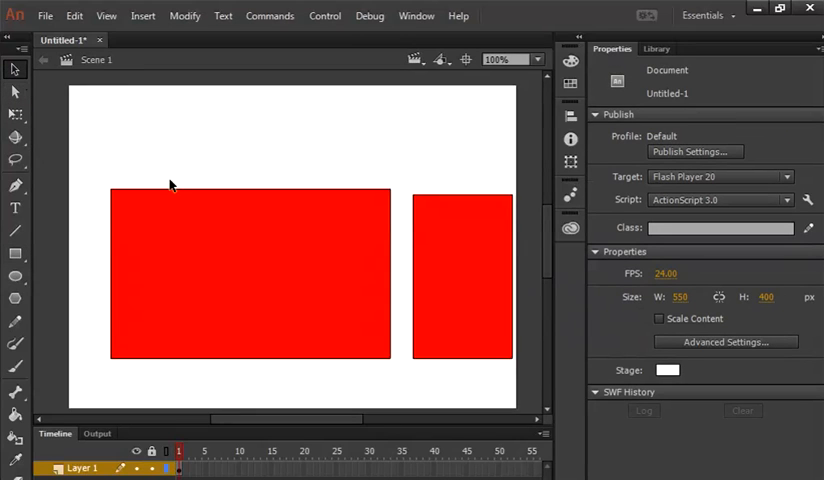
{"action": "mouse_move", "coordinate": [200, 228]}
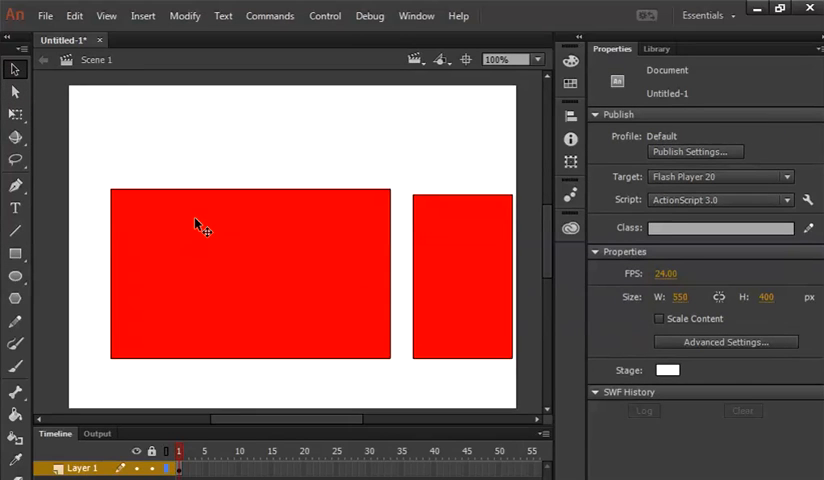
{"action": "mouse_move", "coordinate": [15, 69]}
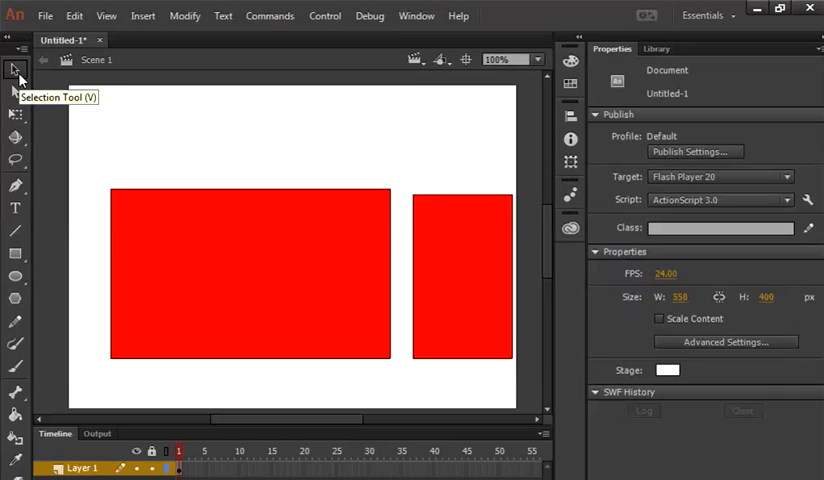
{"action": "mouse_move", "coordinate": [300, 293]}
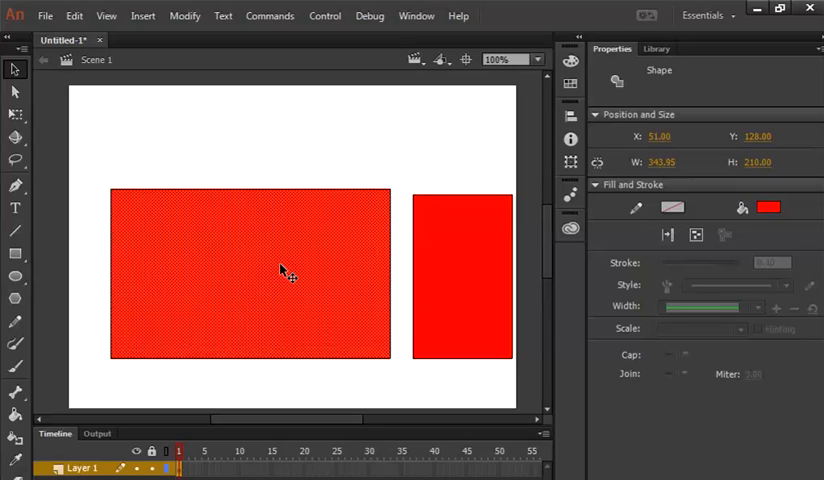
{"action": "mouse_move", "coordinate": [650, 222]}
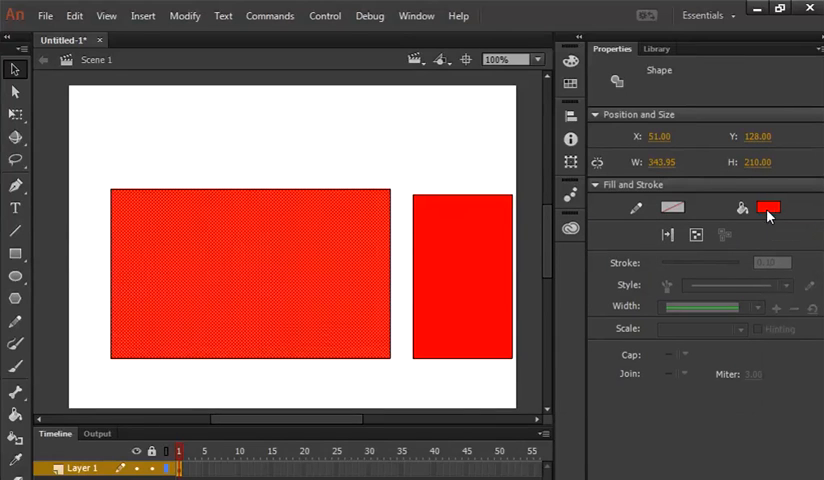
{"action": "left_click", "coordinate": [768, 207]}
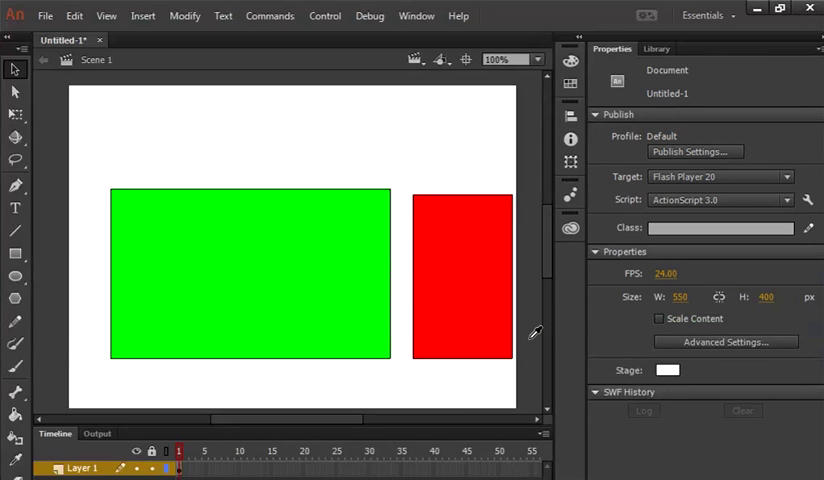
{"action": "mouse_move", "coordinate": [309, 281]}
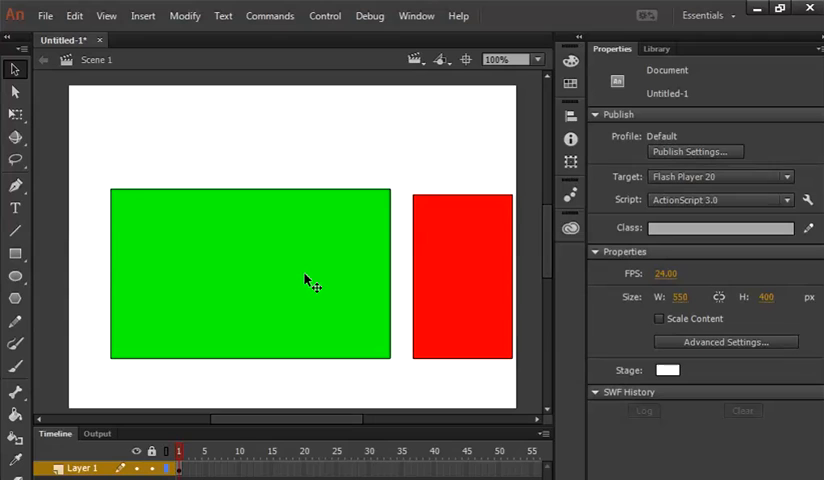
{"action": "mouse_move", "coordinate": [200, 192]}
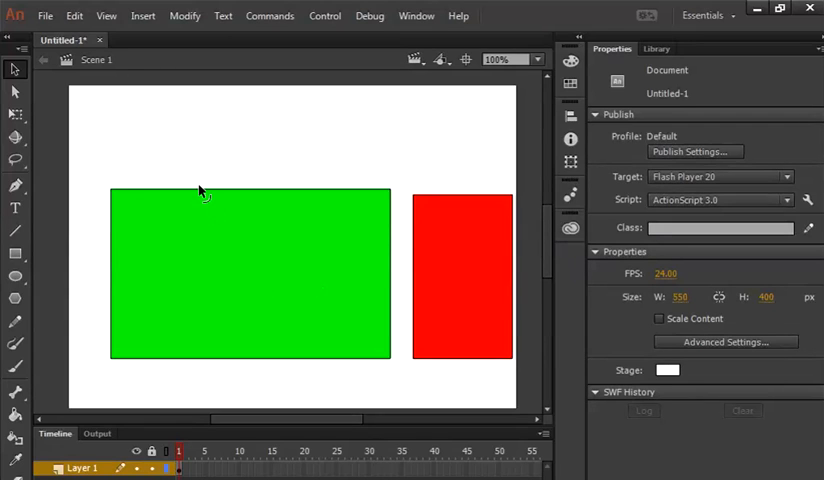
{"action": "mouse_move", "coordinate": [95, 176]}
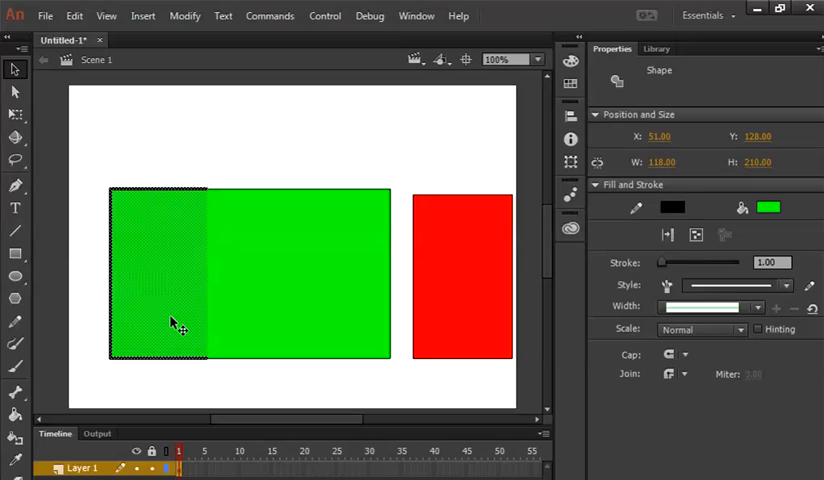
Pull the left green strip away and move it to the stage's top-left corner.
{"action": "left_click_drag", "start_coordinate": [170, 322], "coordinate": [147, 192]}
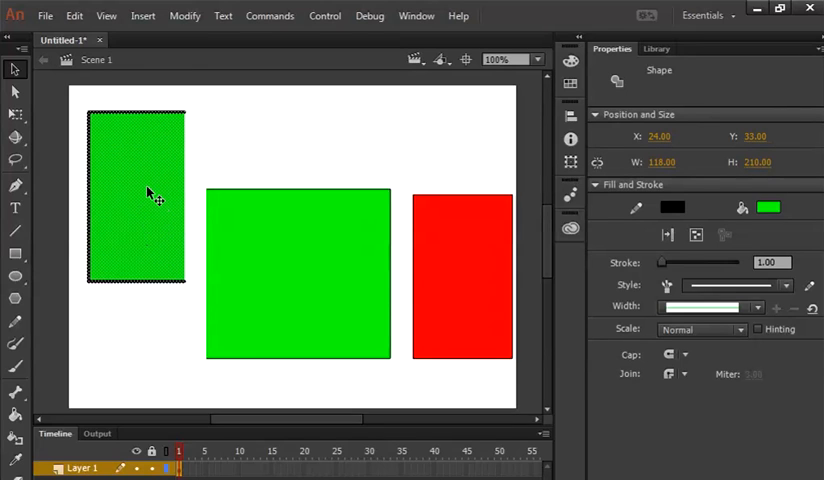
{"action": "left_click_drag", "start_coordinate": [145, 191], "coordinate": [137, 163]}
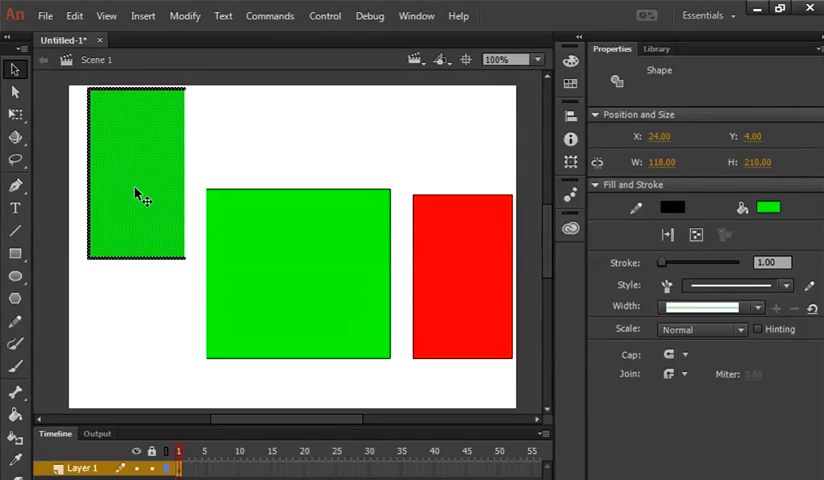
{"action": "mouse_move", "coordinate": [150, 138]}
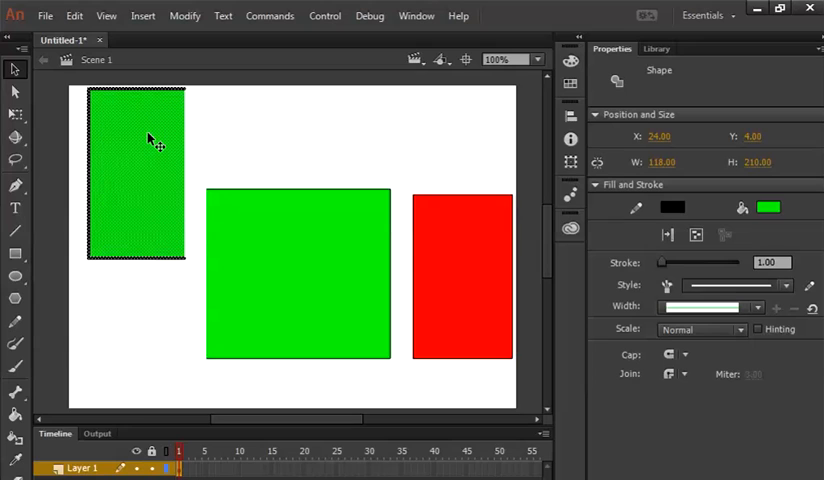
{"action": "mouse_move", "coordinate": [150, 152]}
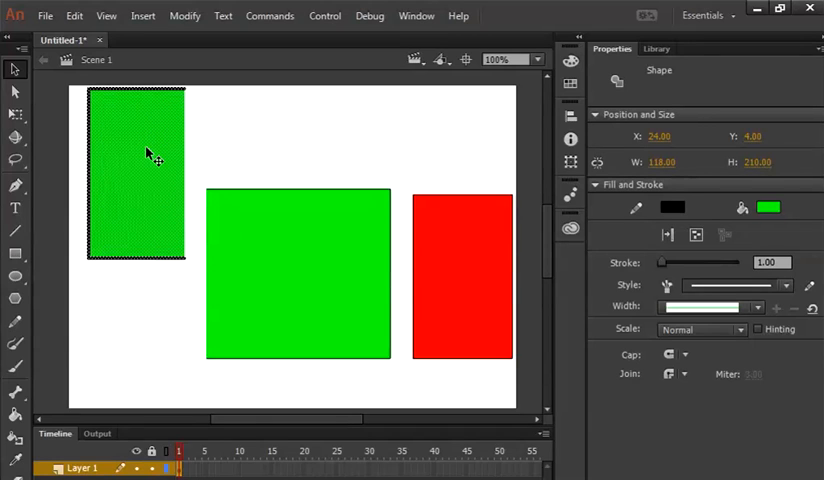
{"action": "mouse_move", "coordinate": [152, 176]}
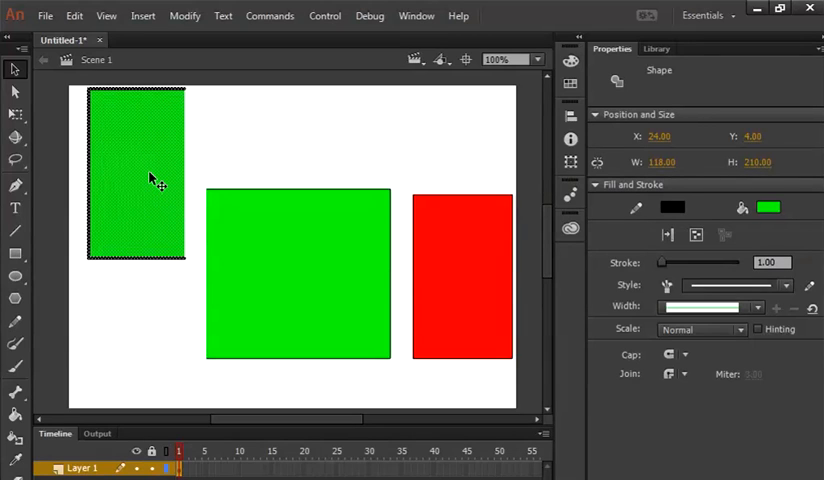
{"action": "mouse_move", "coordinate": [138, 188]}
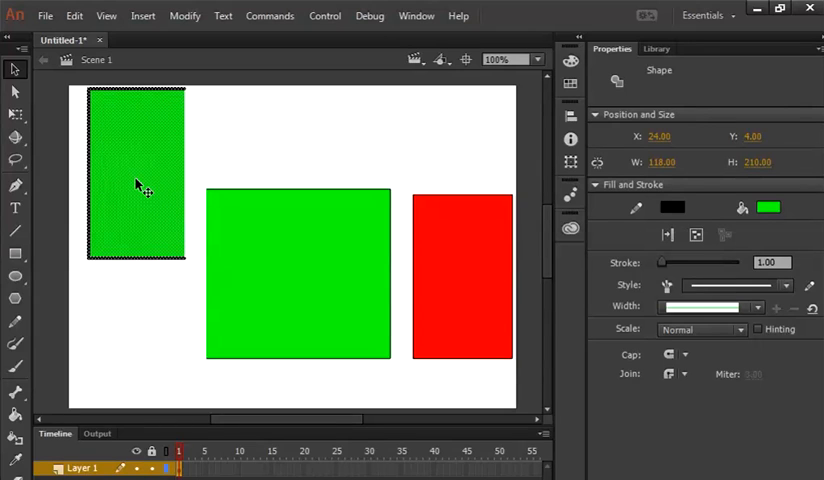
{"action": "mouse_move", "coordinate": [38, 78]}
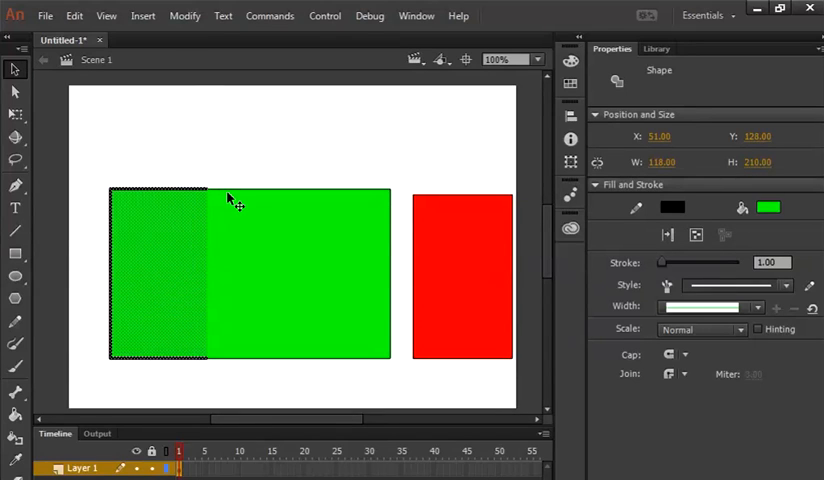
{"action": "mouse_move", "coordinate": [235, 193]}
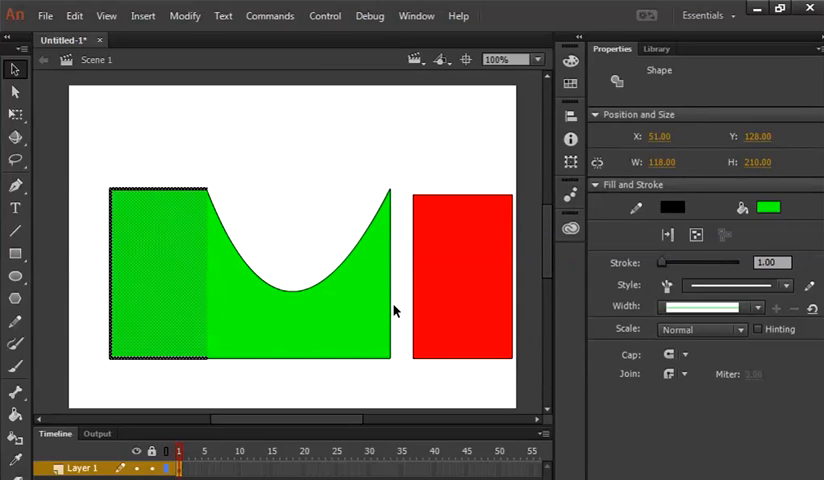
{"action": "mouse_move", "coordinate": [393, 328]}
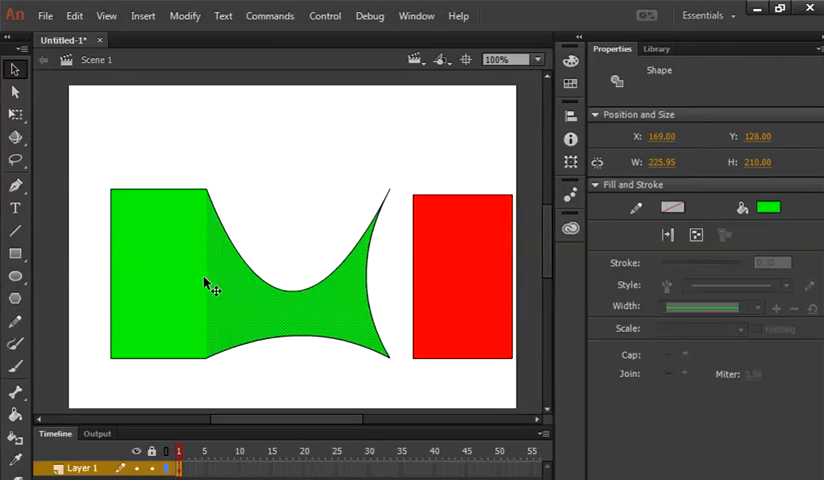
{"action": "mouse_move", "coordinate": [156, 188]}
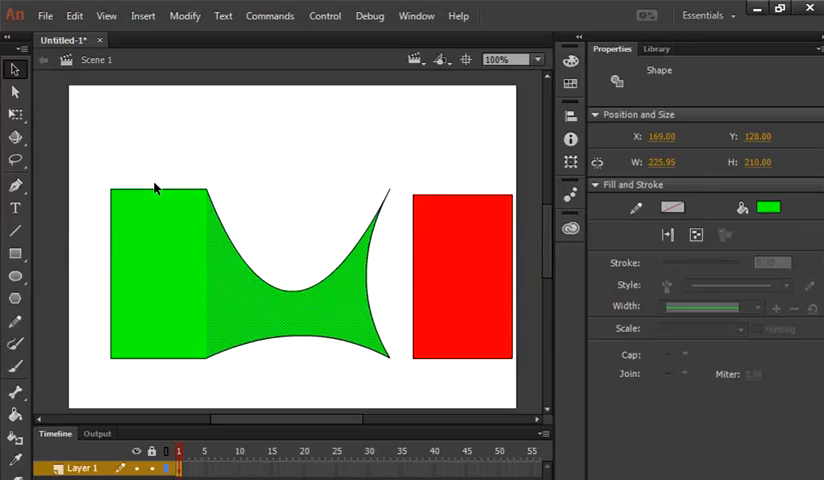
{"action": "mouse_move", "coordinate": [270, 238]}
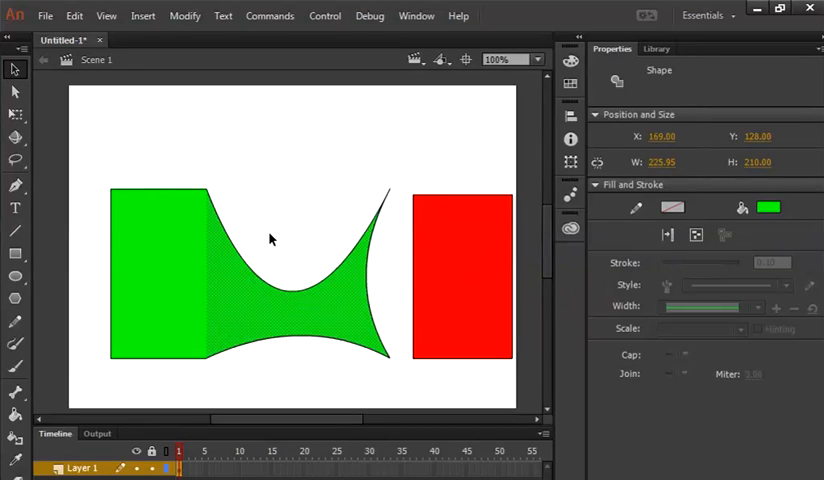
{"action": "mouse_move", "coordinate": [284, 255]}
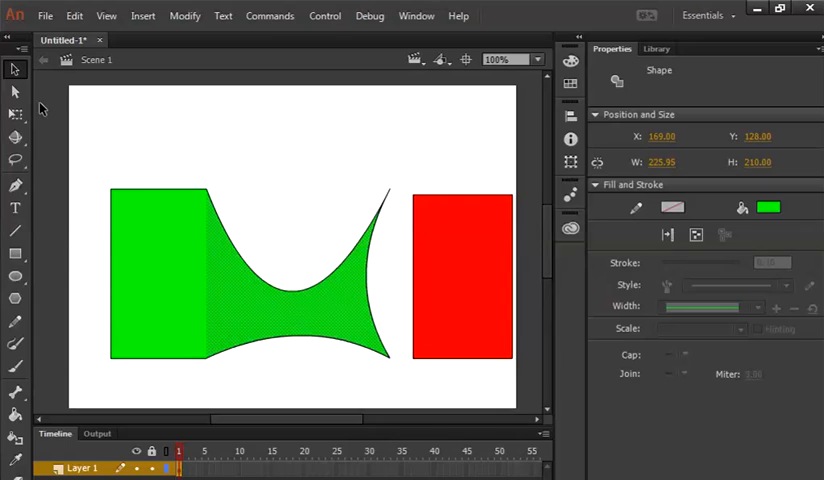
{"action": "mouse_move", "coordinate": [15, 69]}
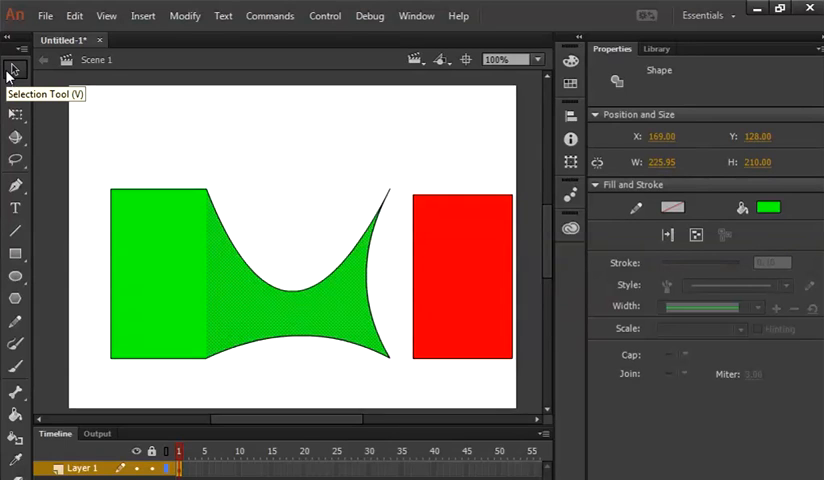